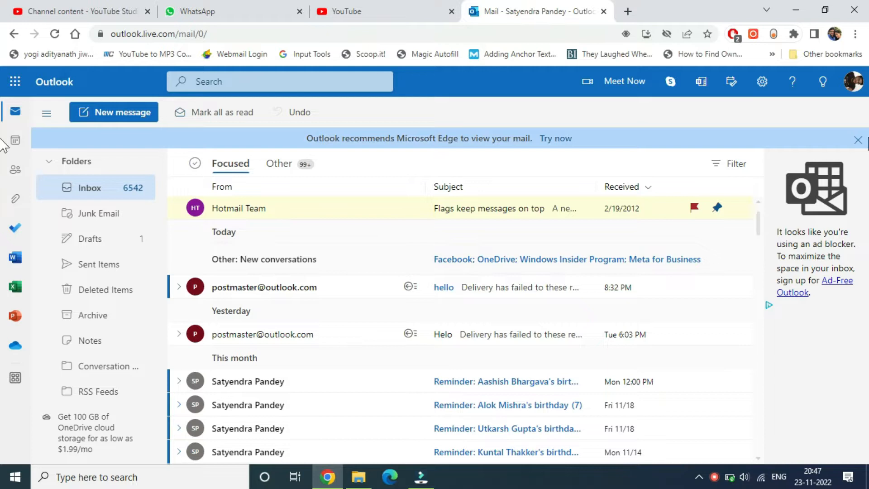
{"action": "mouse_move", "coordinate": [846, 82]}
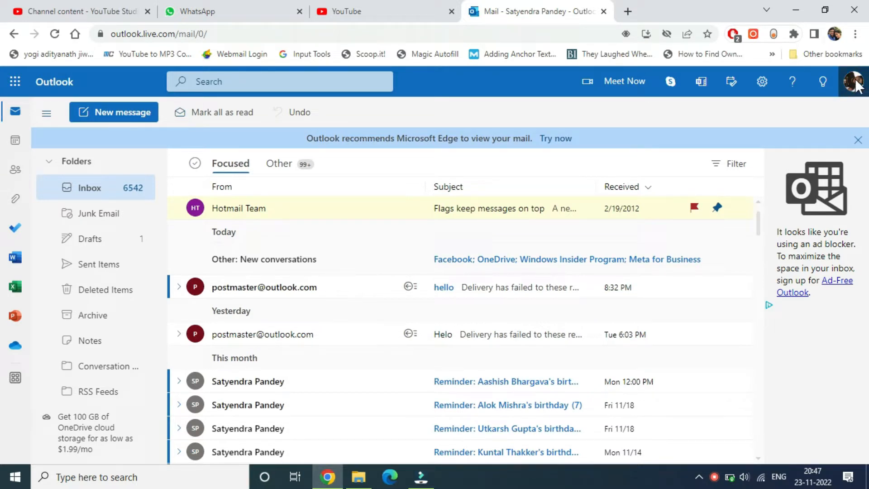
{"action": "mouse_move", "coordinate": [847, 82]}
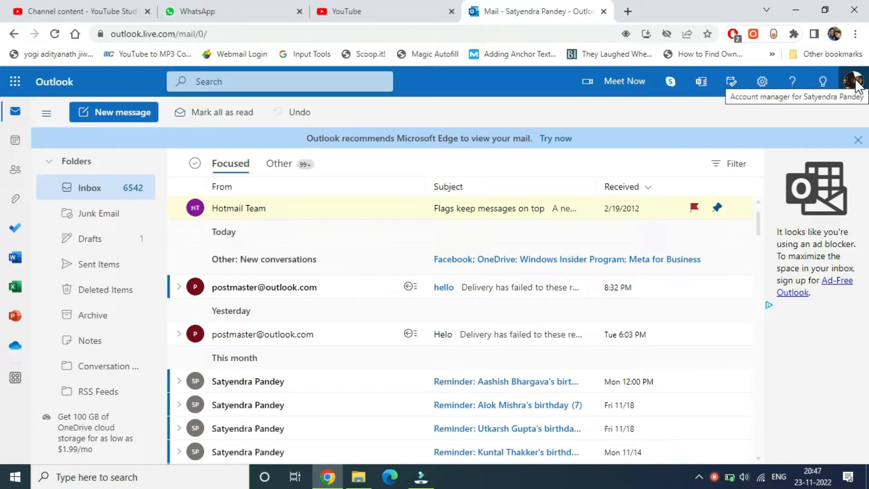
{"action": "mouse_move", "coordinate": [838, 109]}
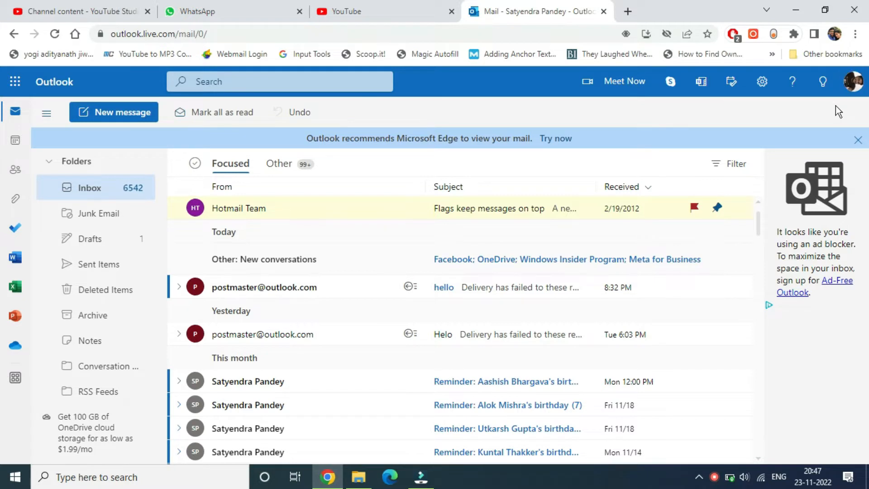
{"action": "mouse_move", "coordinate": [850, 81]}
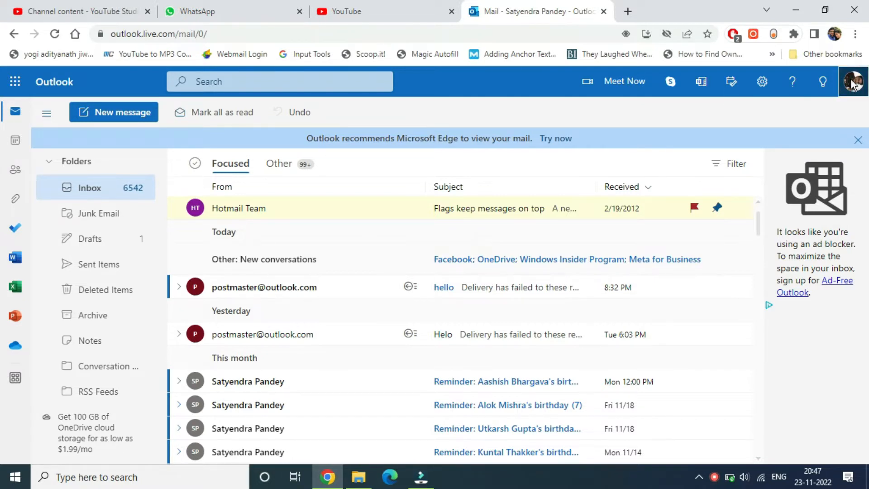
- Reach the Microsoft account photo-editing page from the top-right avatar's account card
{"action": "left_click", "coordinate": [852, 81]}
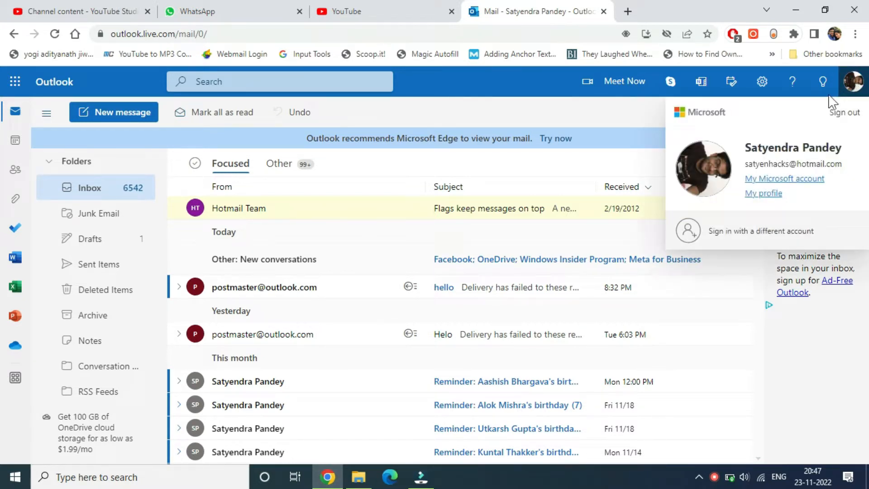
{"action": "mouse_move", "coordinate": [794, 159]}
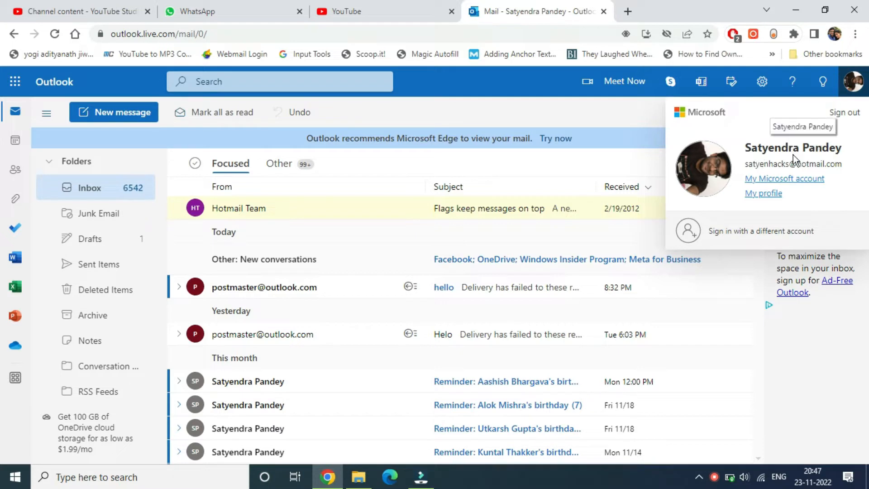
{"action": "mouse_move", "coordinate": [807, 172]}
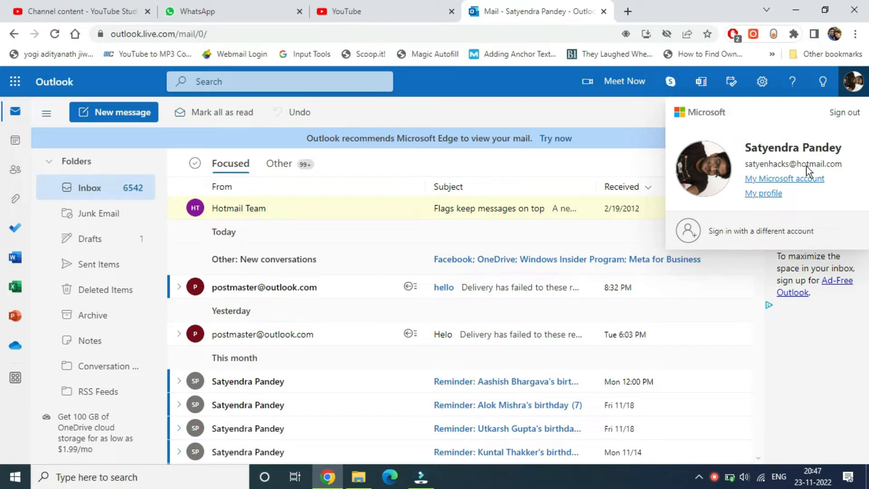
{"action": "mouse_move", "coordinate": [715, 152]}
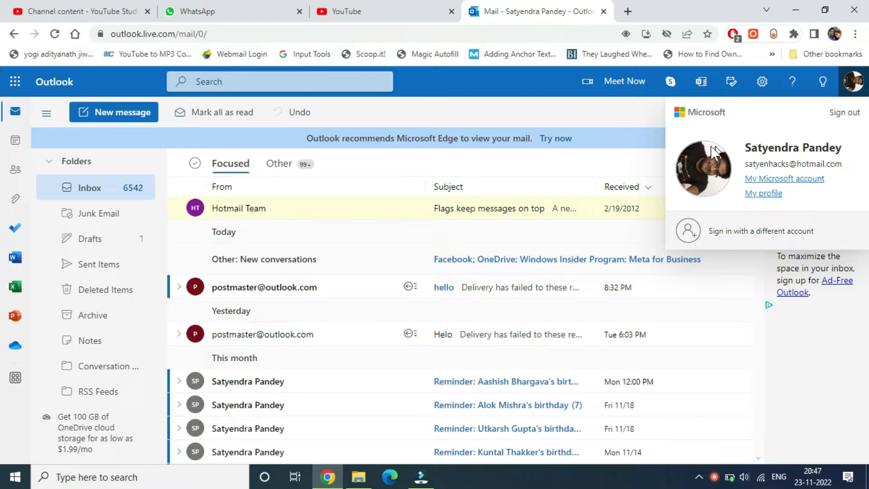
{"action": "mouse_move", "coordinate": [704, 169]}
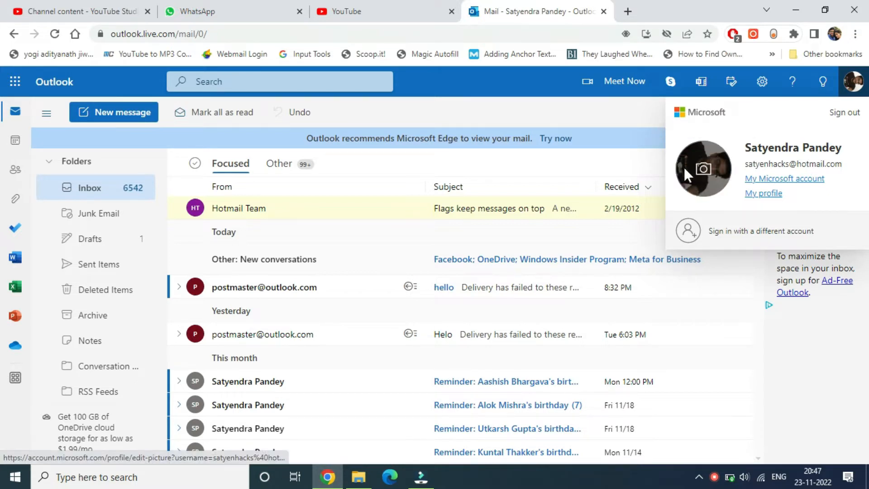
{"action": "mouse_move", "coordinate": [702, 170]}
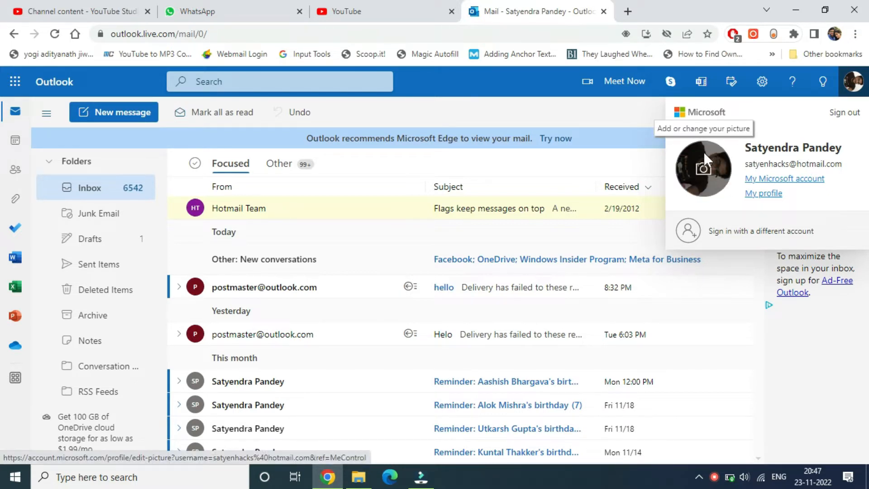
{"action": "mouse_move", "coordinate": [690, 182]}
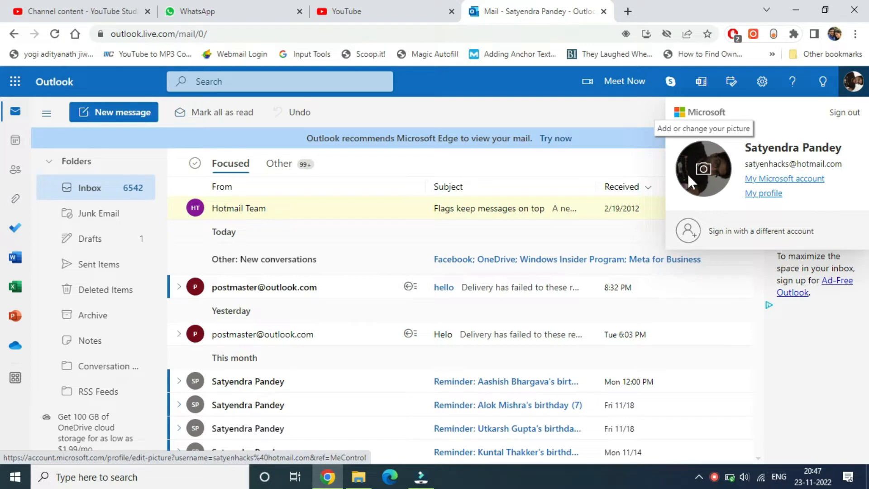
{"action": "mouse_move", "coordinate": [703, 175]}
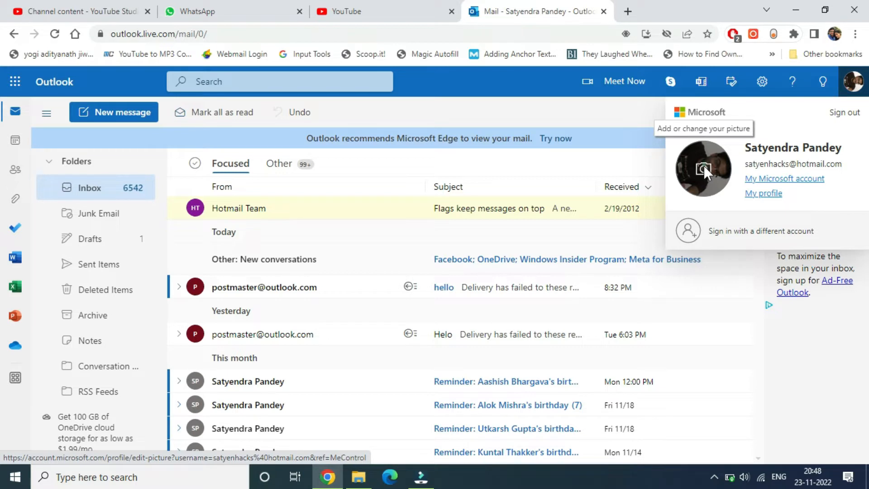
{"action": "left_click", "coordinate": [704, 170]}
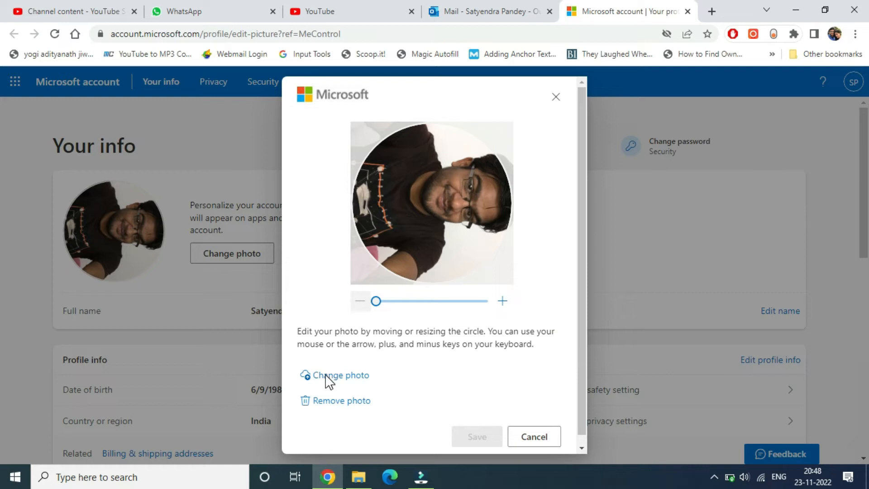
{"action": "mouse_move", "coordinate": [432, 361]}
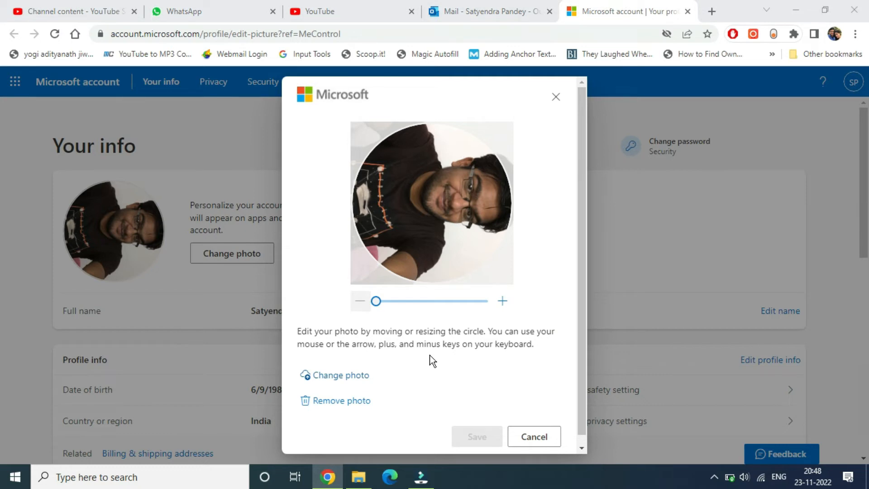
- Load the WhatsApp portrait image from the Desktop into the photo editor
{"action": "left_click", "coordinate": [340, 374]}
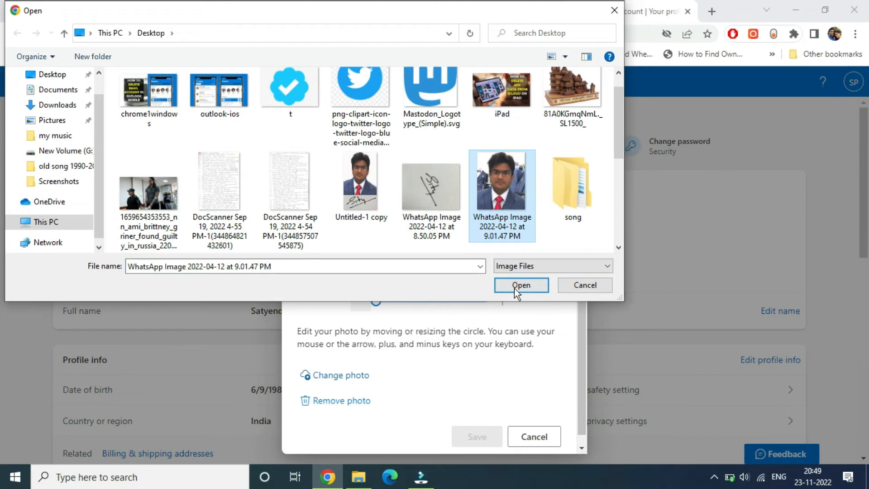
{"action": "left_click", "coordinate": [520, 285]}
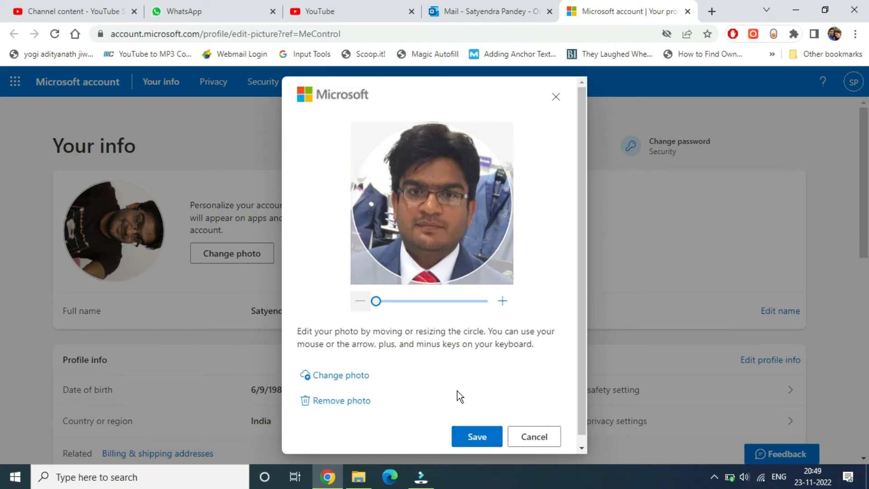
- Save the new portrait as the account photo and dismiss the confirmation message
{"action": "left_click", "coordinate": [475, 436]}
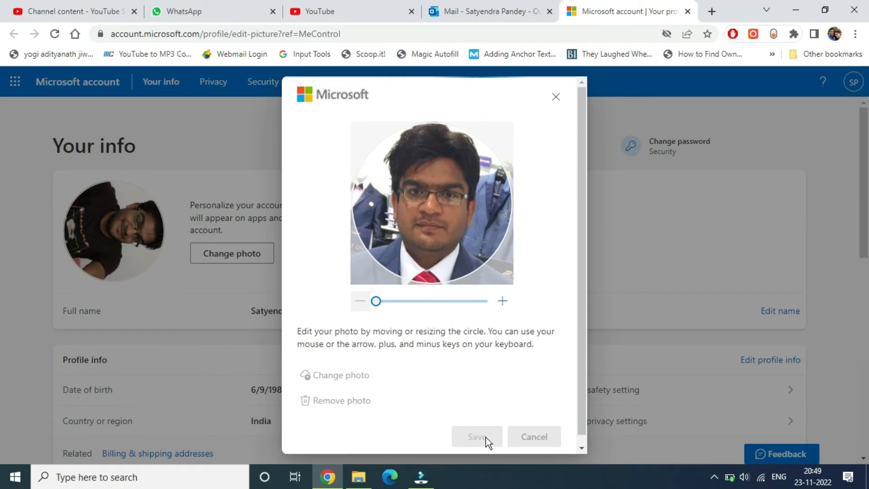
{"action": "left_click", "coordinate": [475, 436]}
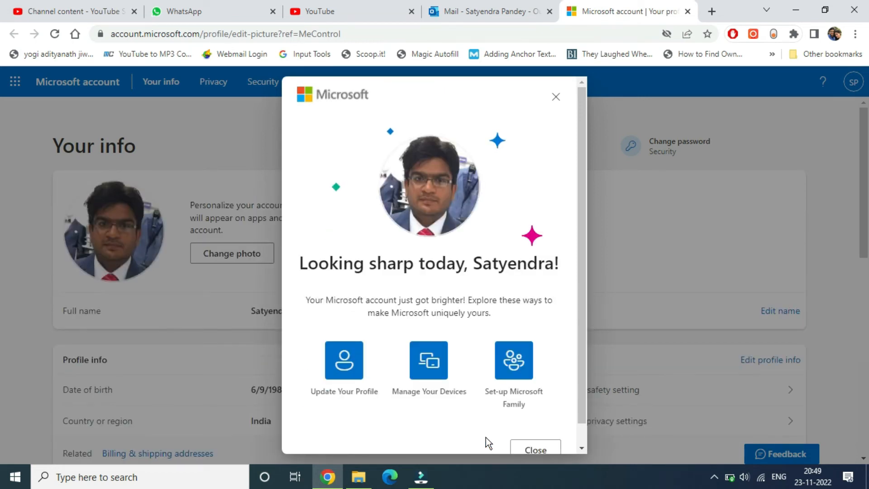
{"action": "left_click", "coordinate": [534, 450]}
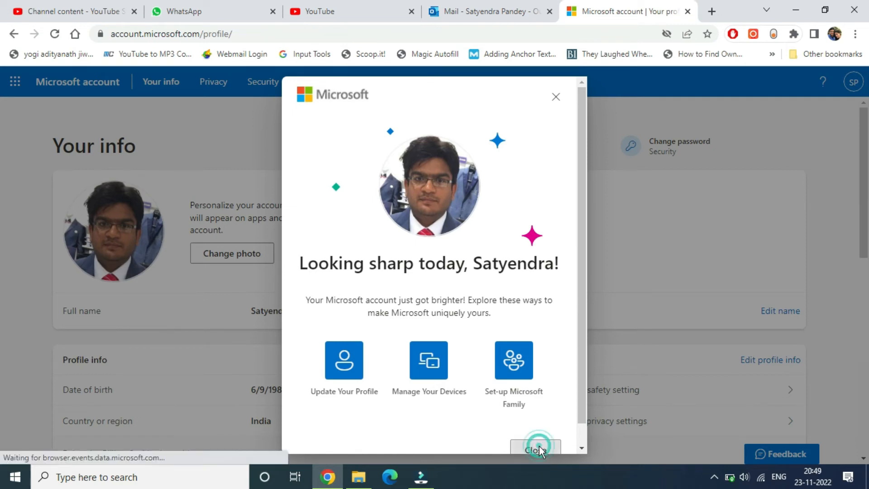
{"action": "left_click", "coordinate": [534, 449]}
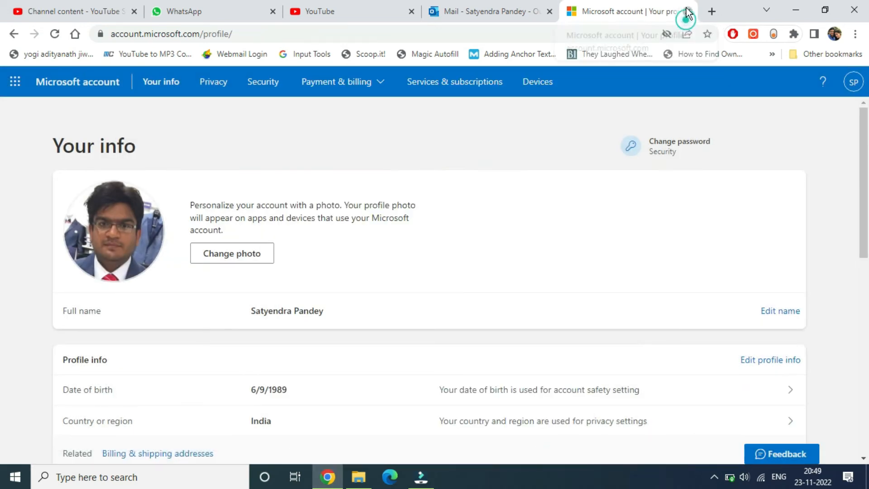
- Return to the Outlook Mail tab and reload the inbox to show the new avatar
{"action": "left_click", "coordinate": [490, 11]}
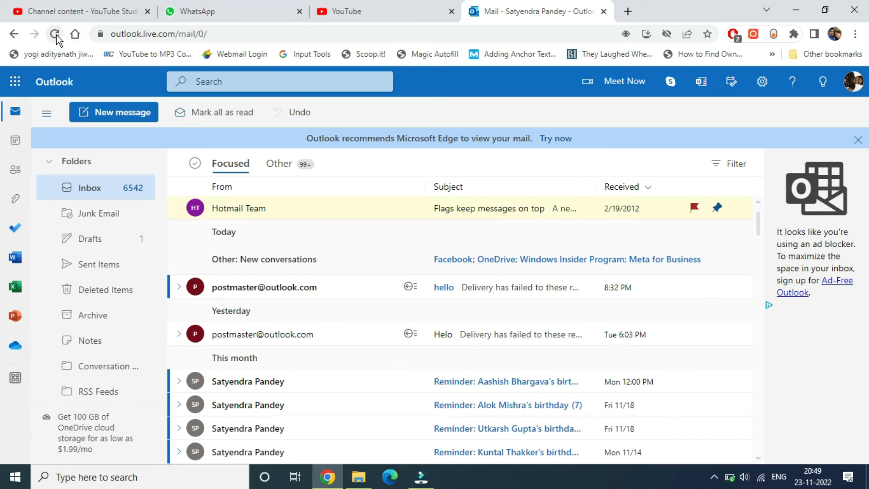
{"action": "left_click", "coordinate": [55, 33]}
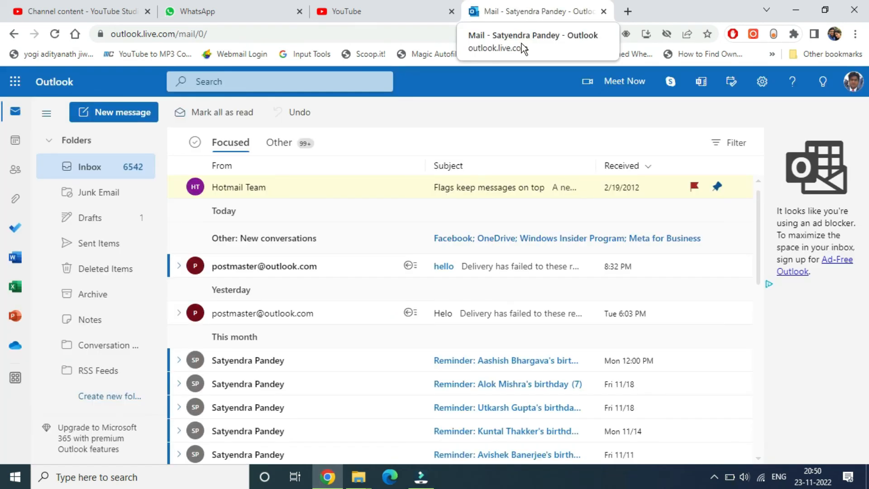
{"action": "mouse_move", "coordinate": [507, 109]}
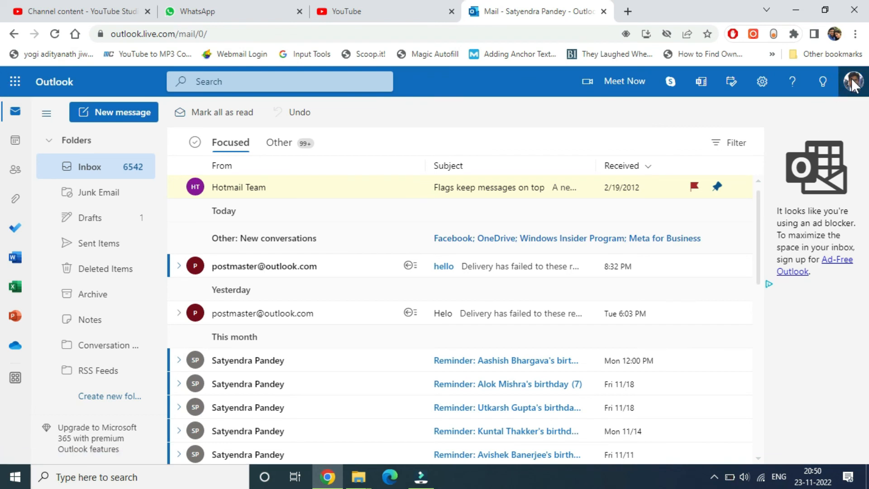
{"action": "mouse_move", "coordinate": [441, 105]}
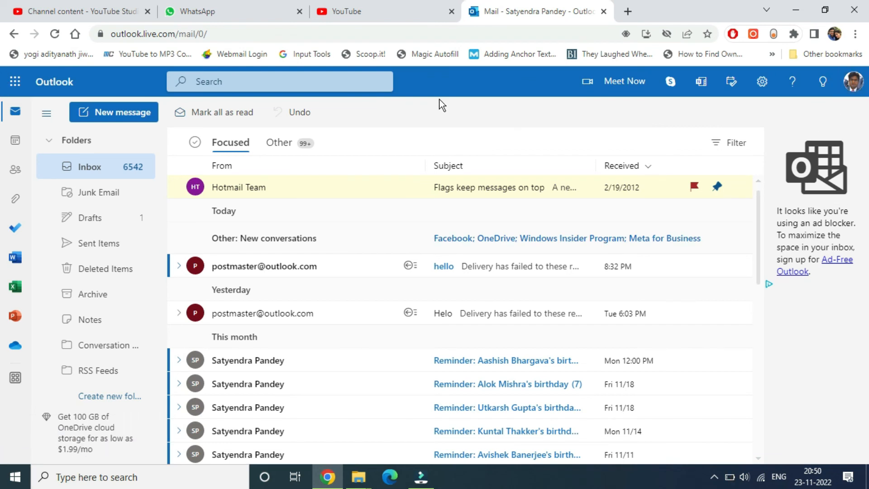
{"action": "mouse_move", "coordinate": [424, 131]}
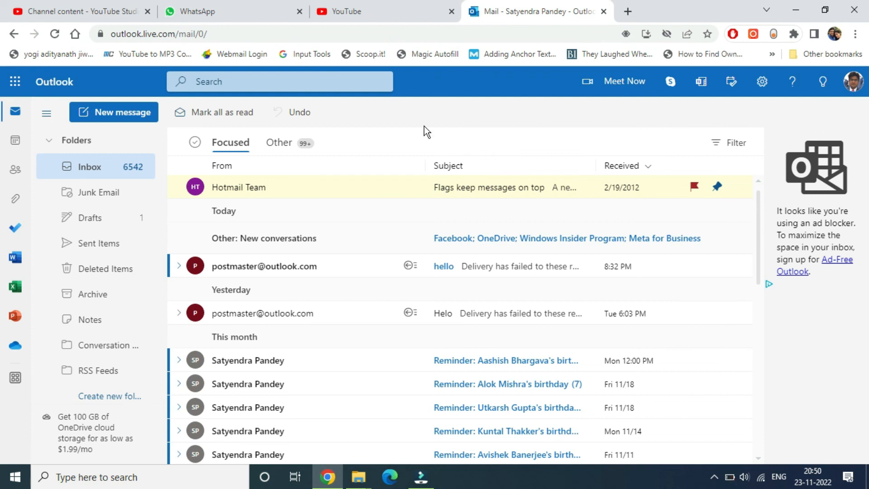